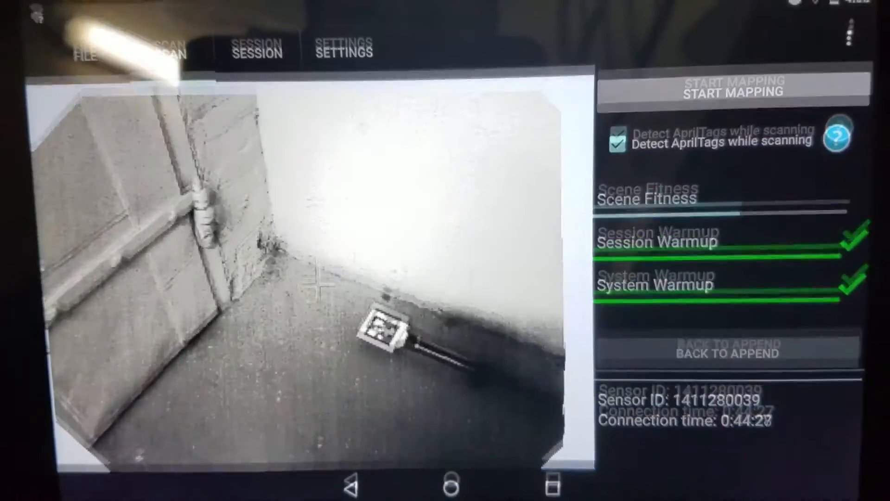
Start and finish mapping to capture the corridor corner with its AprilTag targets.
{"action": "left_click", "coordinate": [716, 93]}
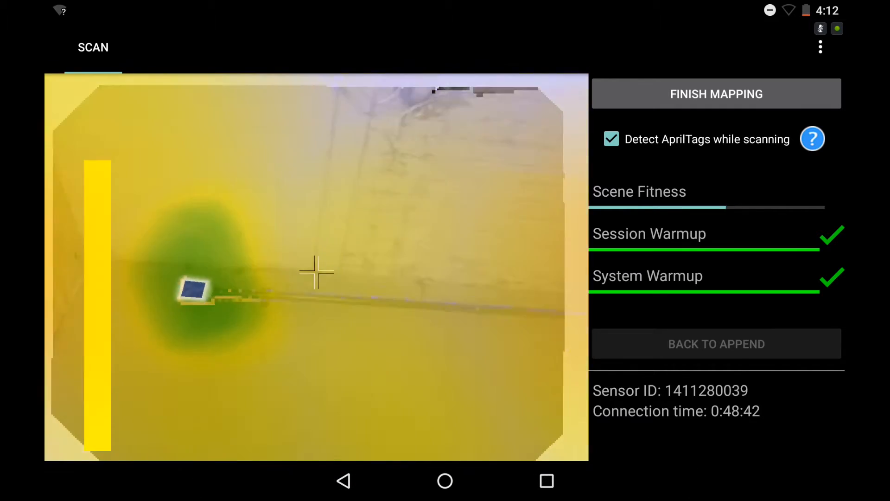
{"action": "left_click", "coordinate": [717, 94]}
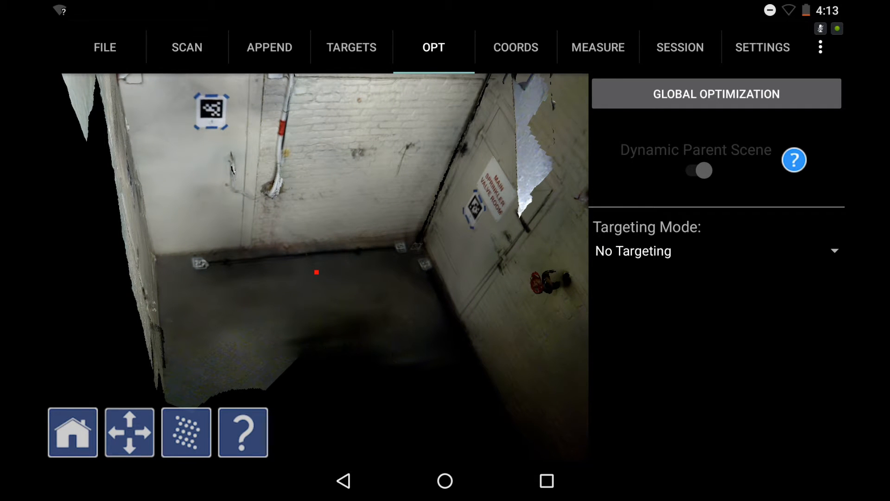
Globally optimize the scan at 21 °C using the 2200 mm scale bars and tags.
{"action": "left_click", "coordinate": [715, 94]}
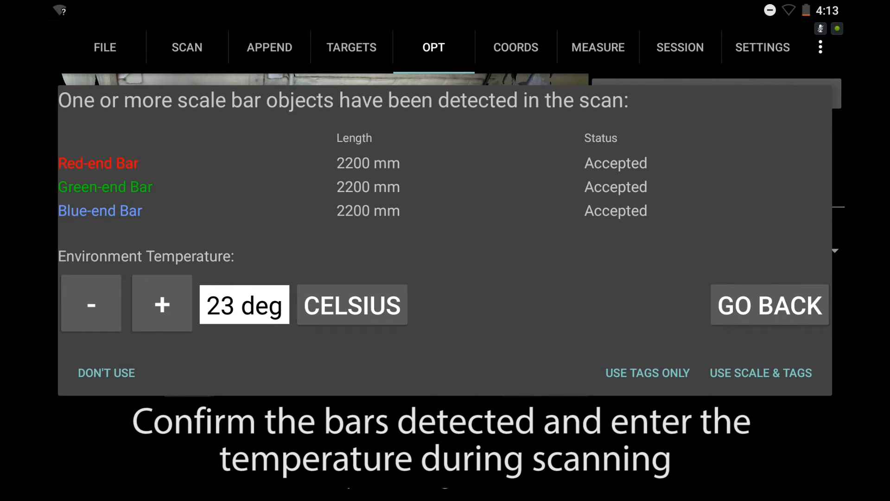
{"action": "left_click", "coordinate": [91, 304]}
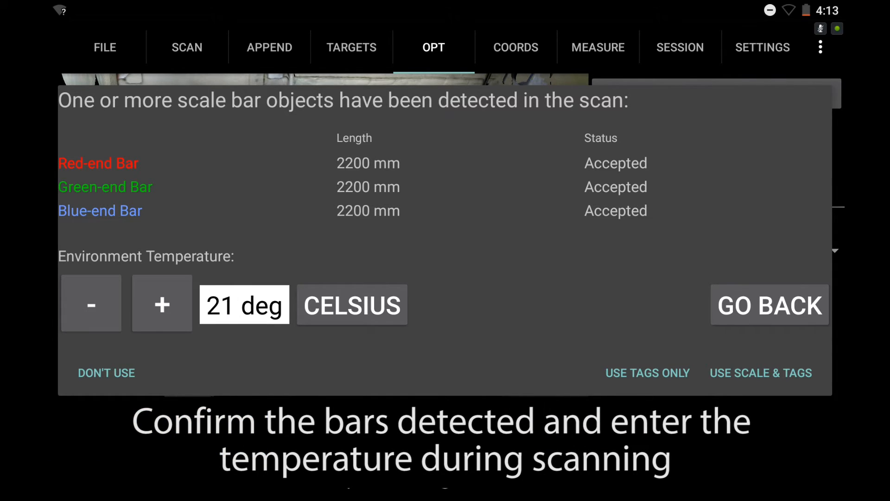
{"action": "left_click", "coordinate": [760, 372]}
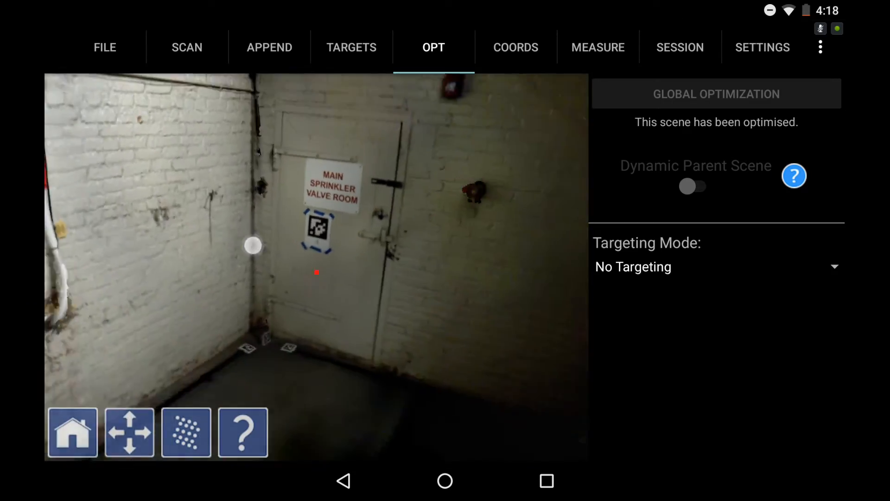
Show points, set the coordinate axes, measure the 2.21 m floor edge, and start saving.
{"action": "left_click", "coordinate": [185, 432]}
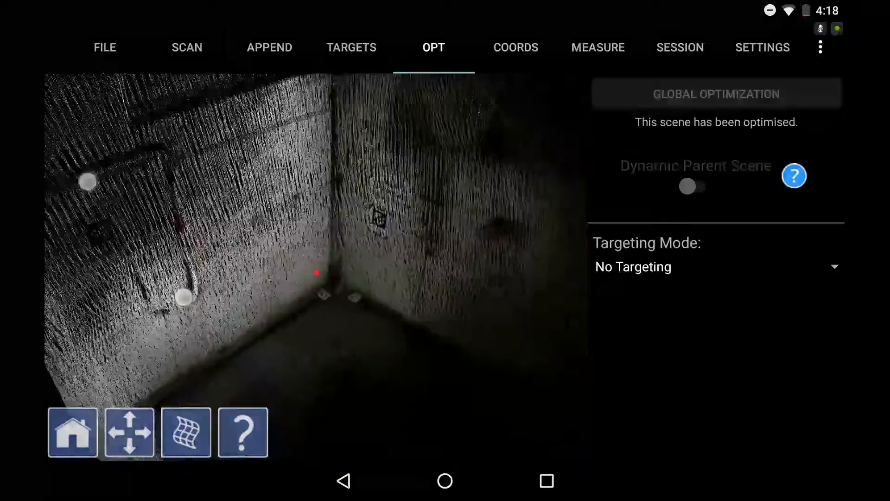
{"action": "left_click", "coordinate": [515, 47]}
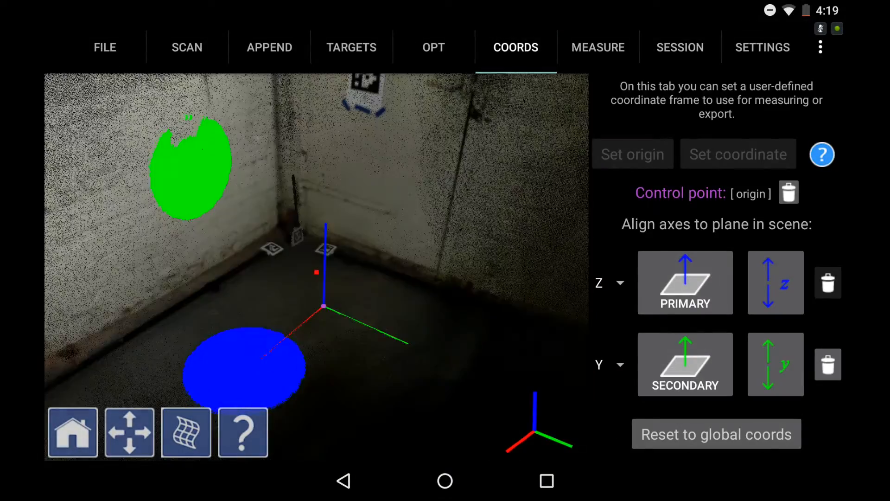
{"action": "left_click", "coordinate": [598, 47]}
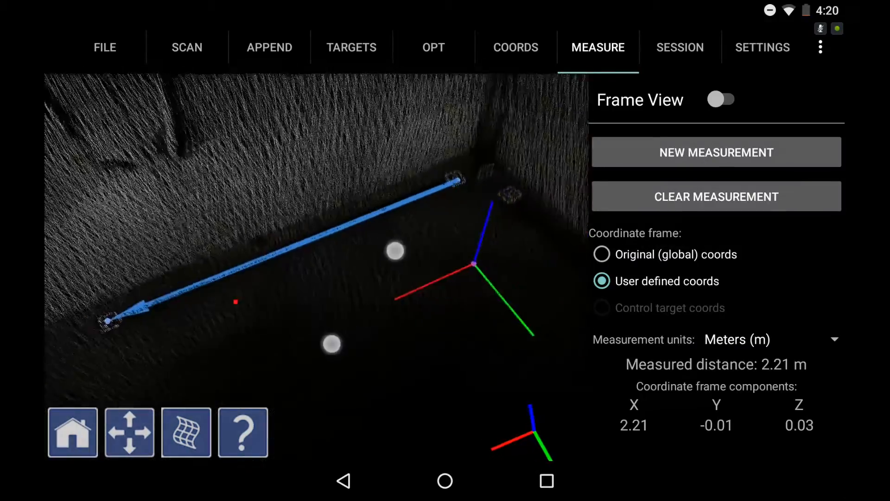
{"action": "left_click", "coordinate": [104, 47]}
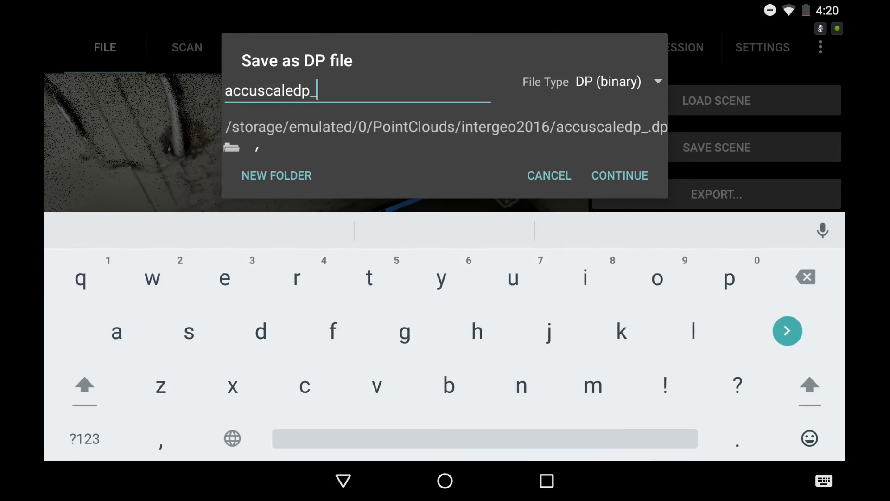
Save the scene, open it with Dot3D, and start a distance measurement.
{"action": "left_click", "coordinate": [619, 175]}
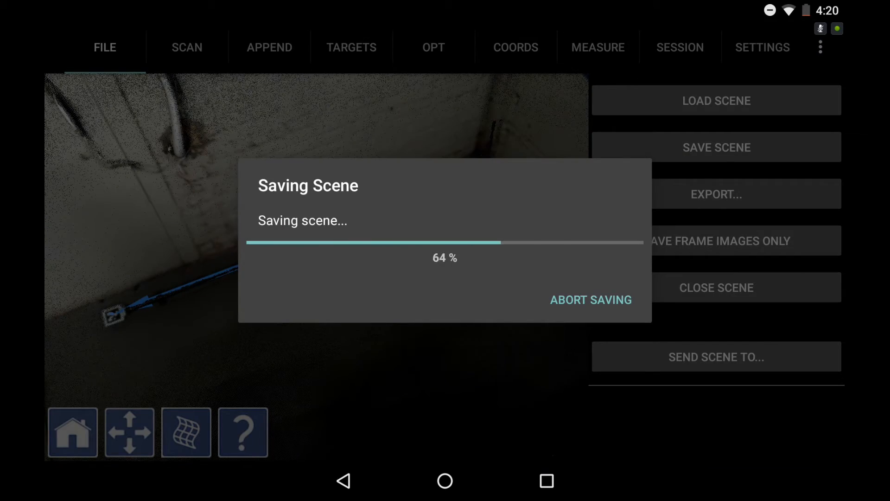
{"action": "left_click", "coordinate": [716, 357]}
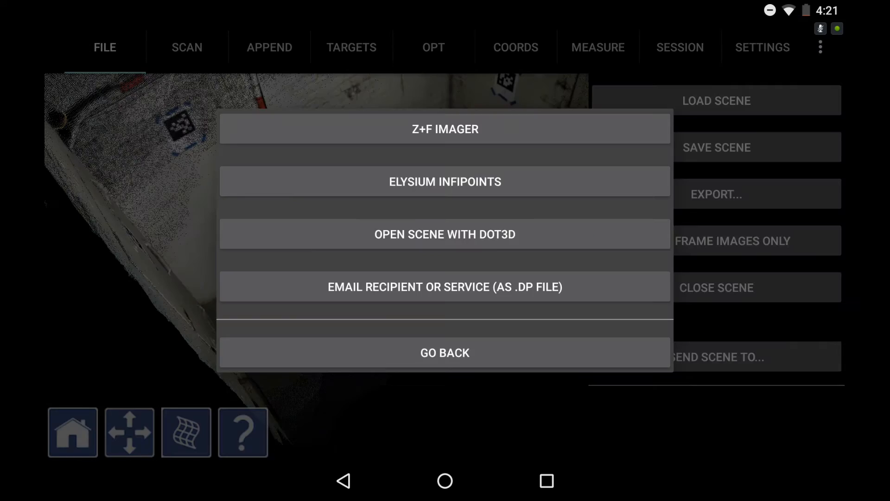
{"action": "left_click", "coordinate": [445, 234]}
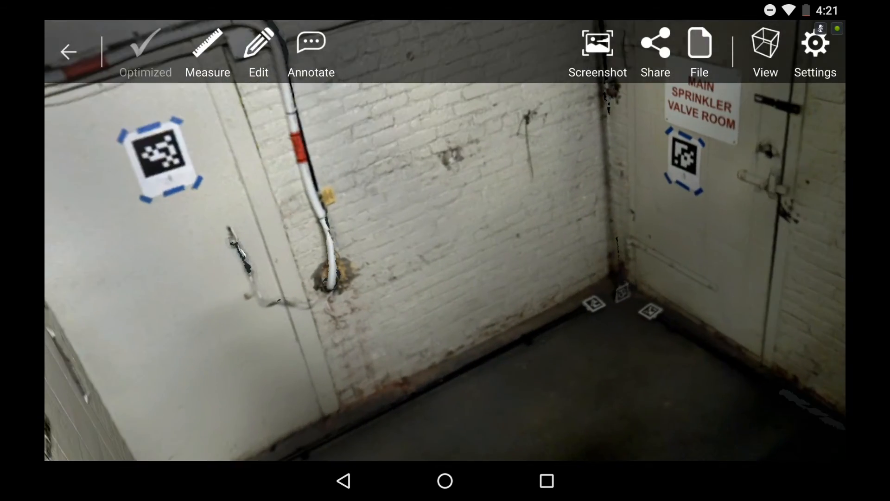
{"action": "left_click", "coordinate": [207, 51]}
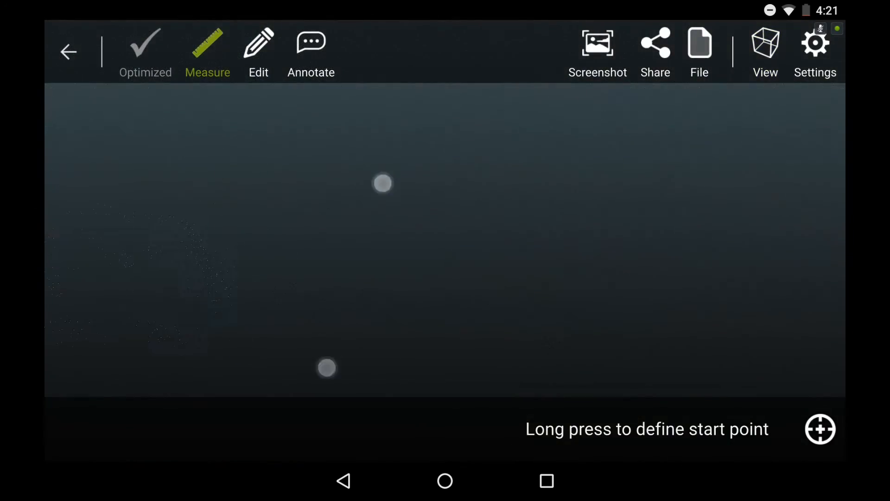